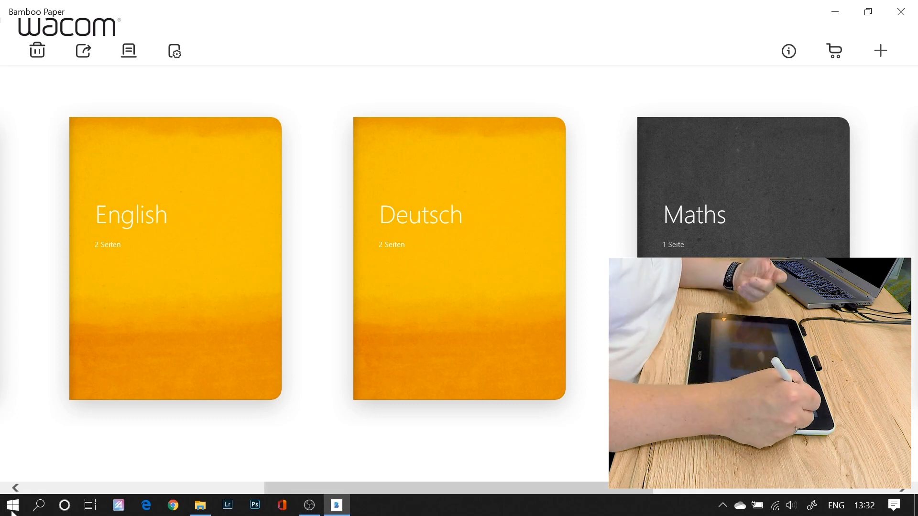
mouse_move(880, 51)
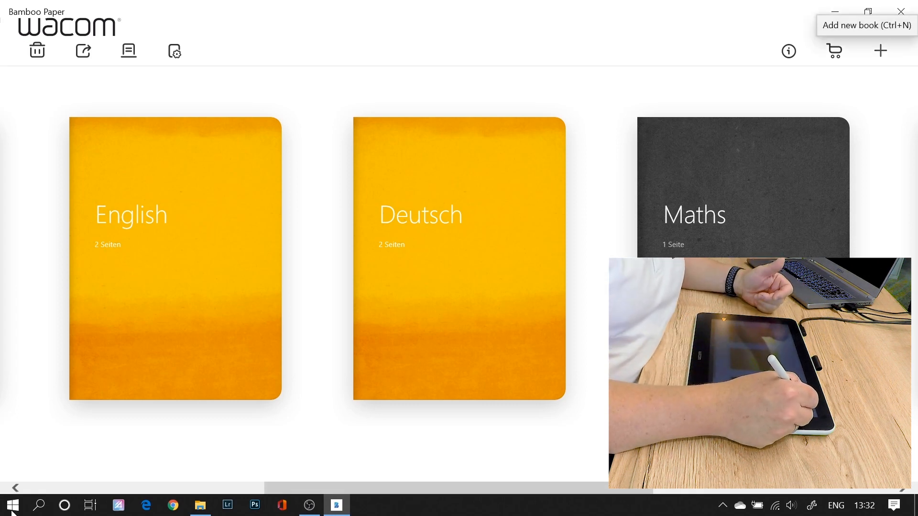
Step: Add a new notebook to the library with the + button
click(881, 50)
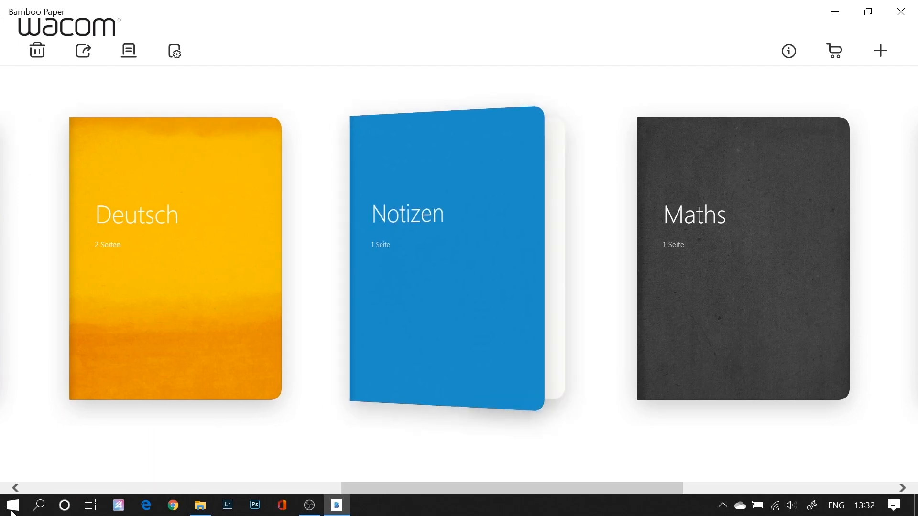
Step: Replace the 'Notizen' notebook title by typing Chemistry over it
double_click(407, 213)
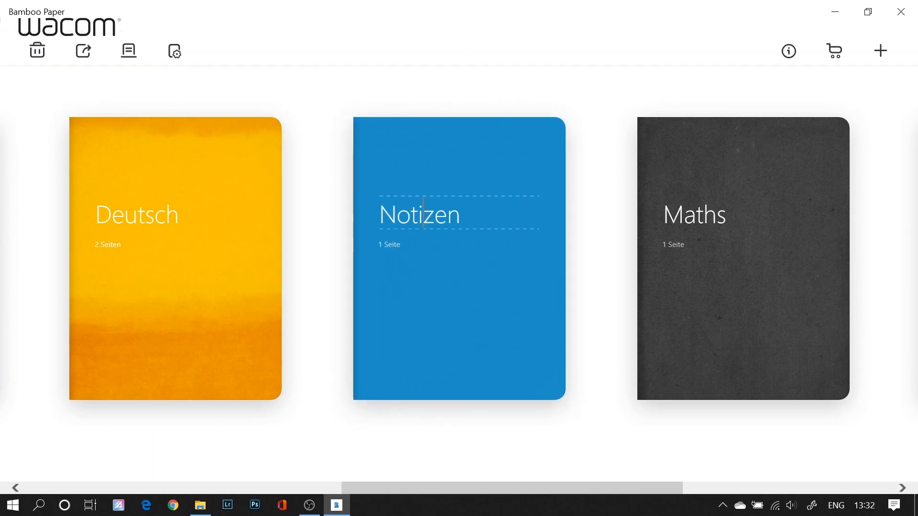
click(418, 214)
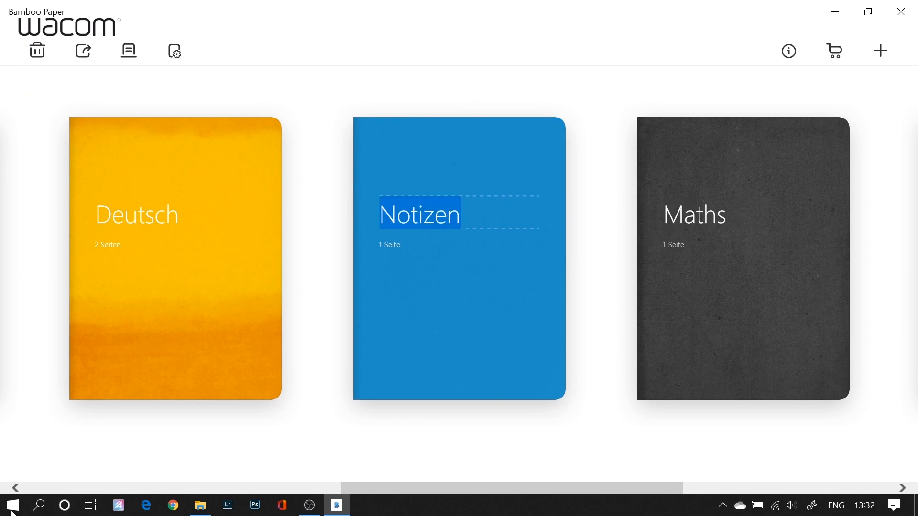
text(C)
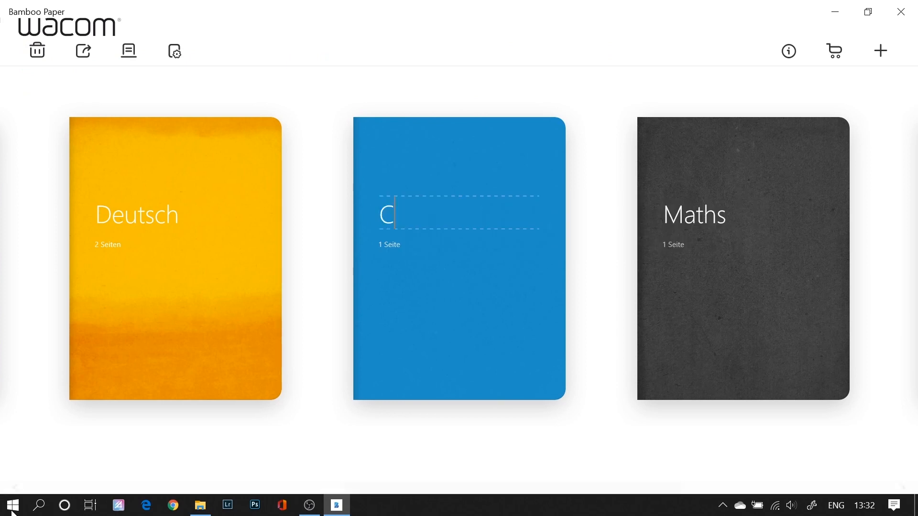
text(hemi)
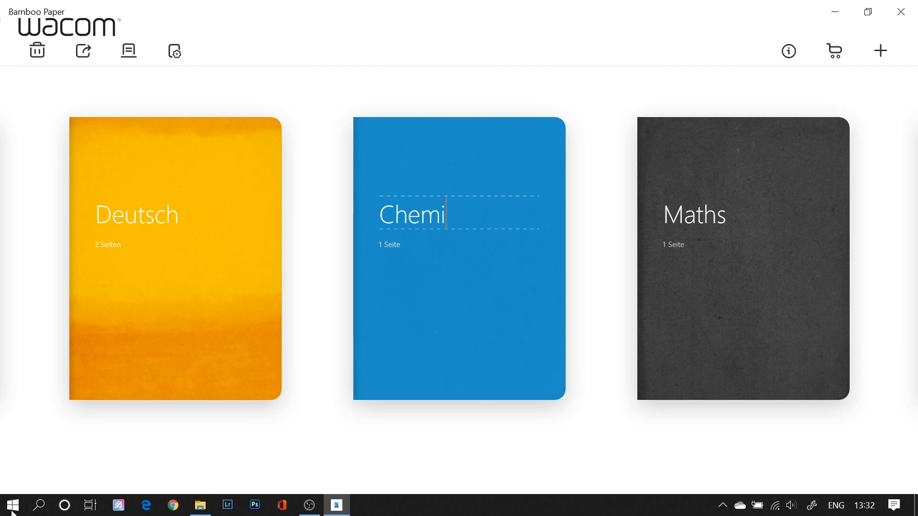
text(strz)
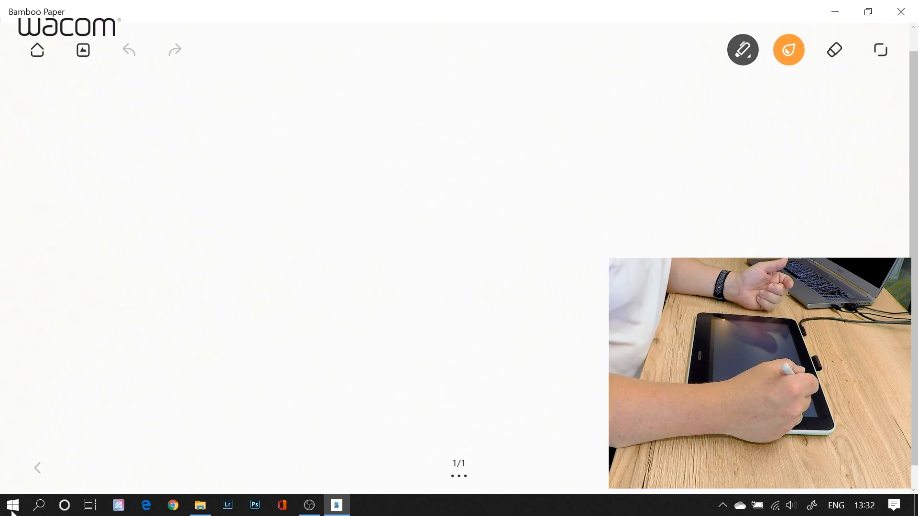
Step: Select the pencil, switch its colour to blue, then choose the fine ink pen
click(742, 50)
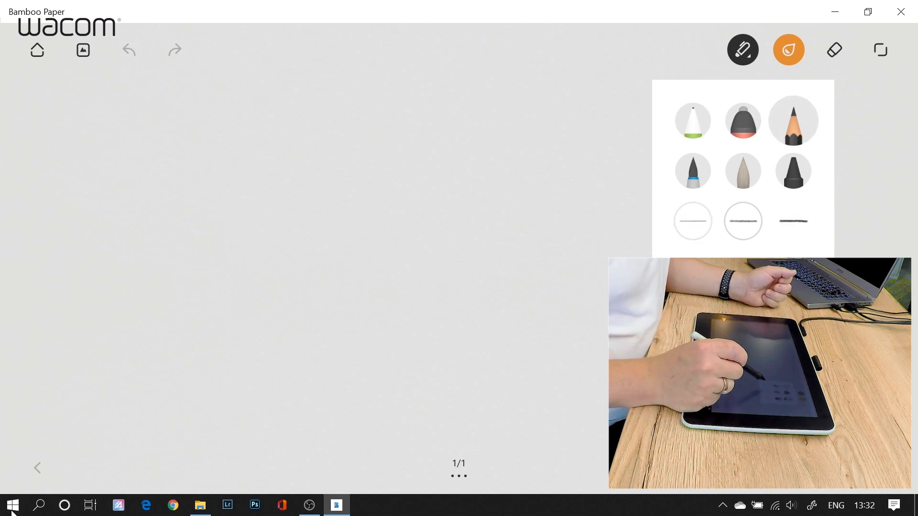
click(742, 221)
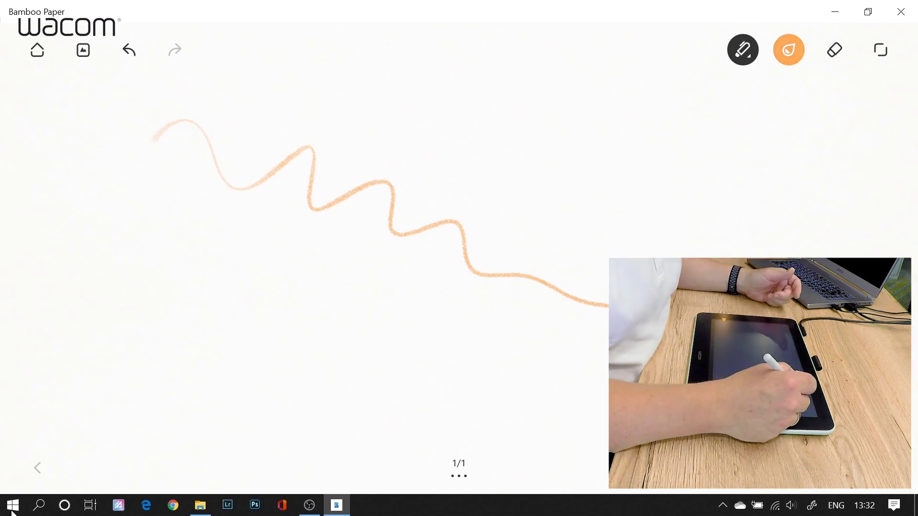
click(789, 50)
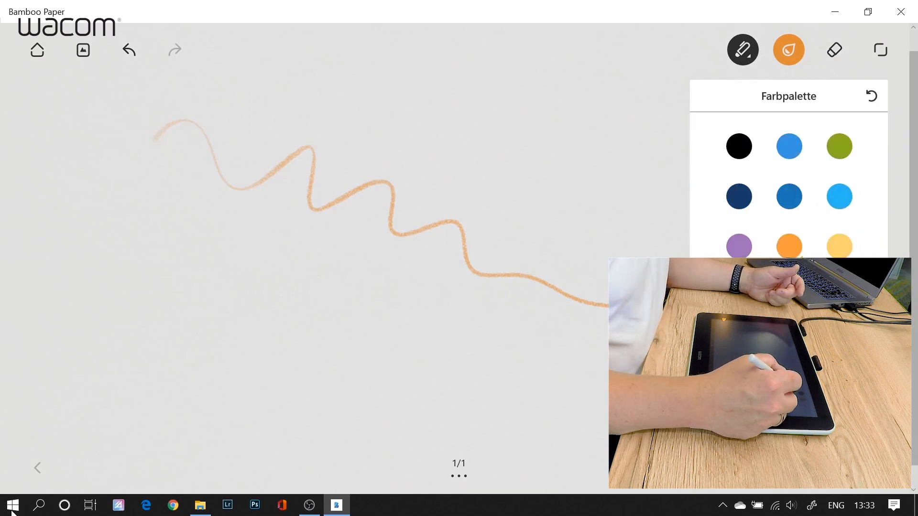
click(871, 95)
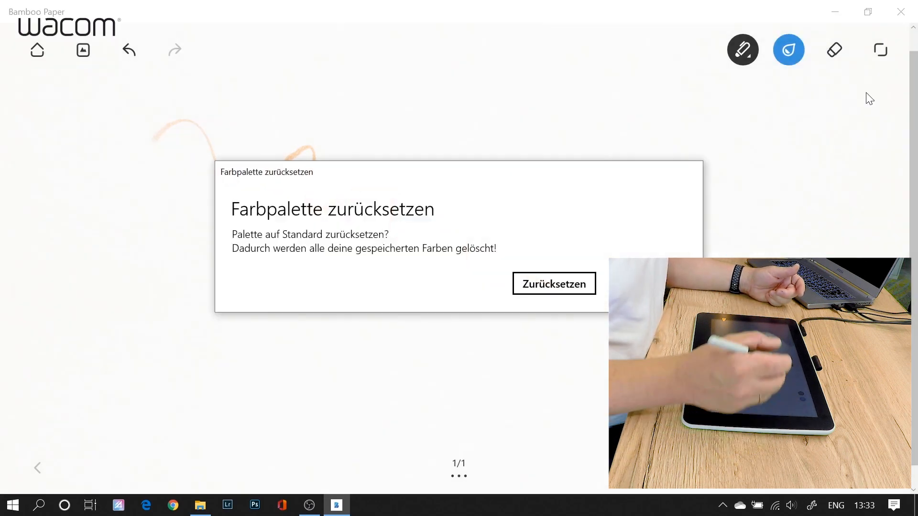
click(553, 283)
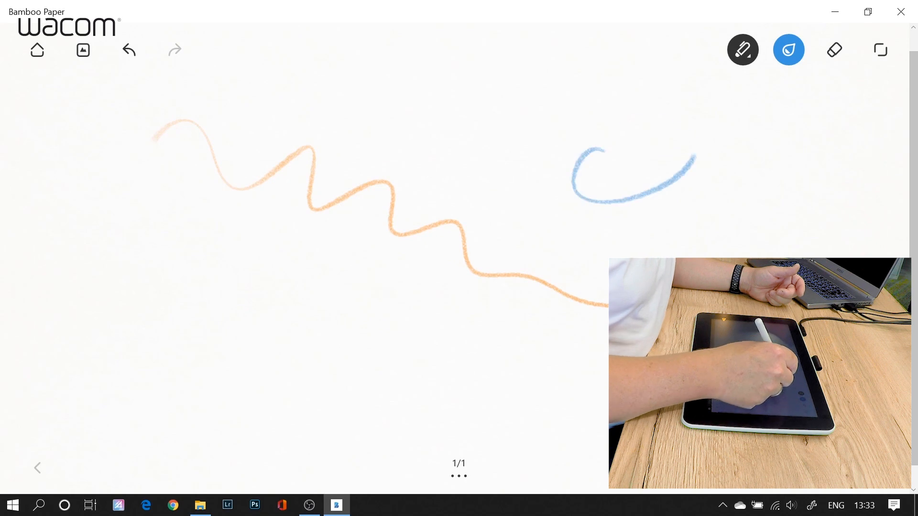
click(788, 50)
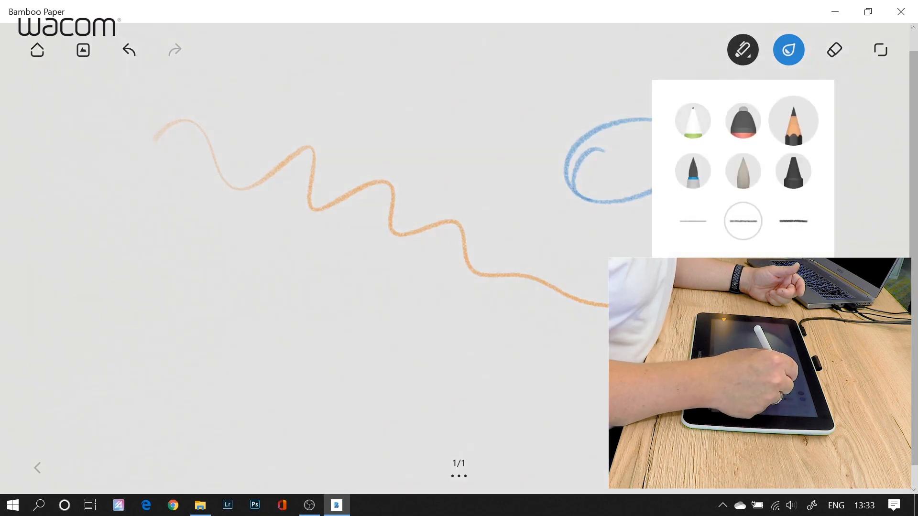
click(789, 49)
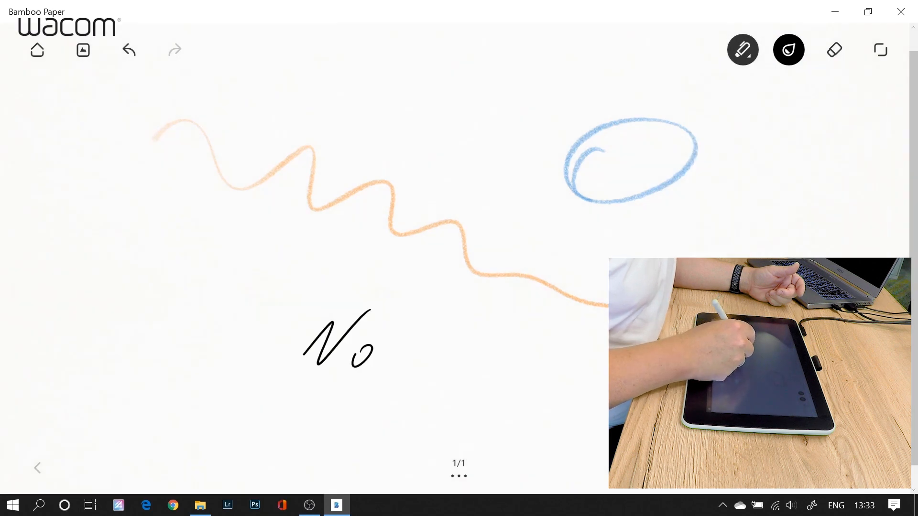
Step: Write 'Note Pen' in black ink and swipe past the last page to add page 2
drag(374, 345, 509, 351)
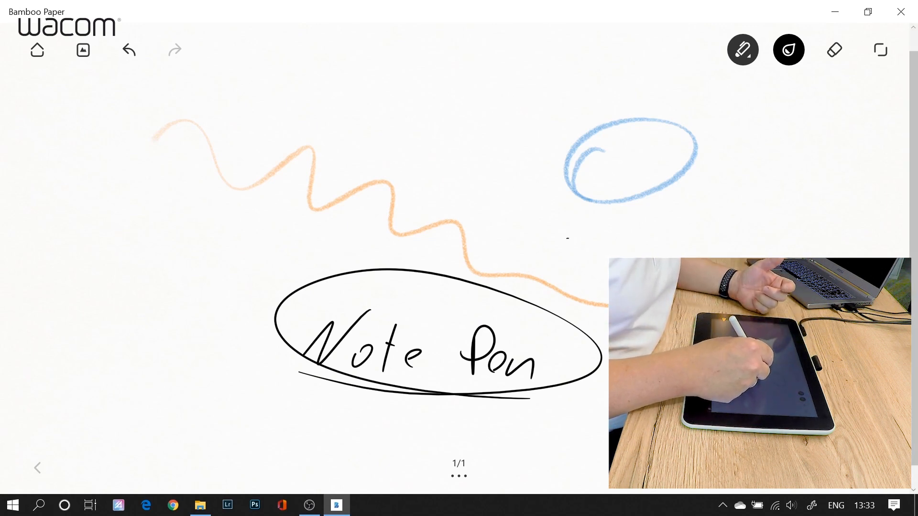
drag(573, 238, 738, 252)
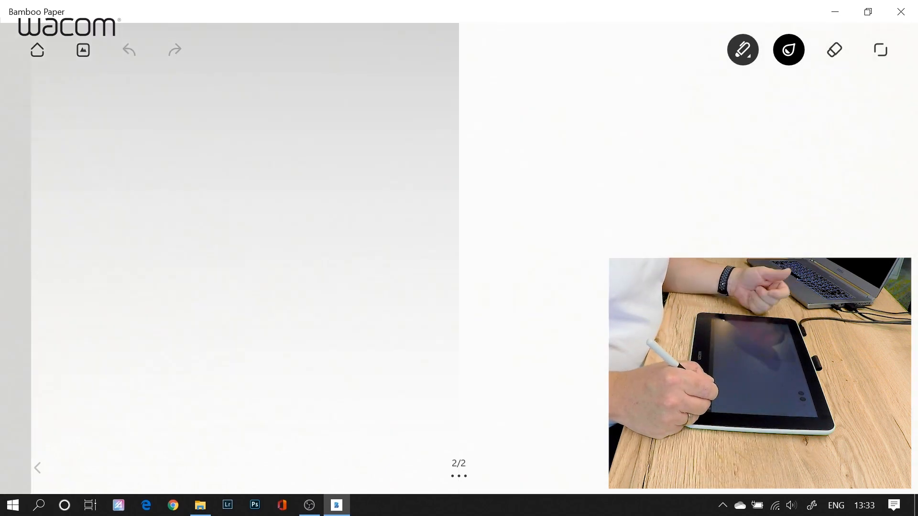
Step: Begin an image-file import and pick content (4).png in the Open dialog
click(83, 50)
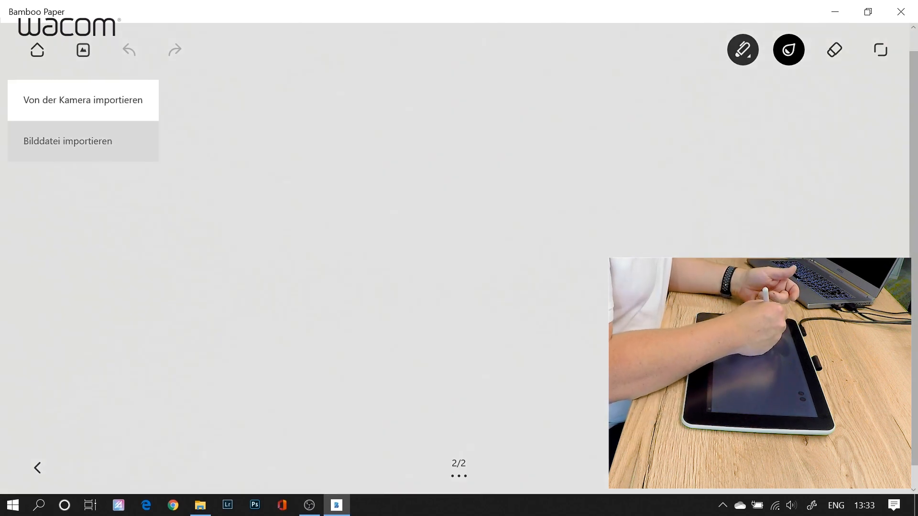
click(68, 141)
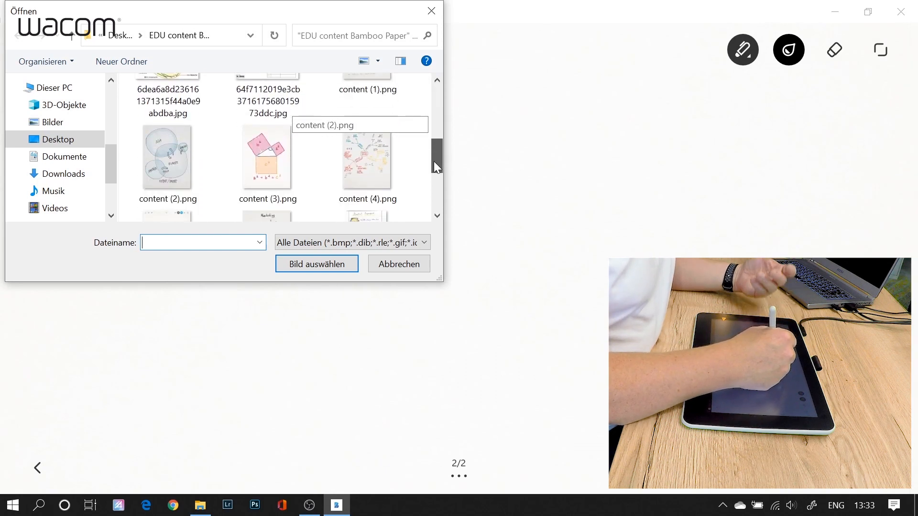
scroll(down, 3)
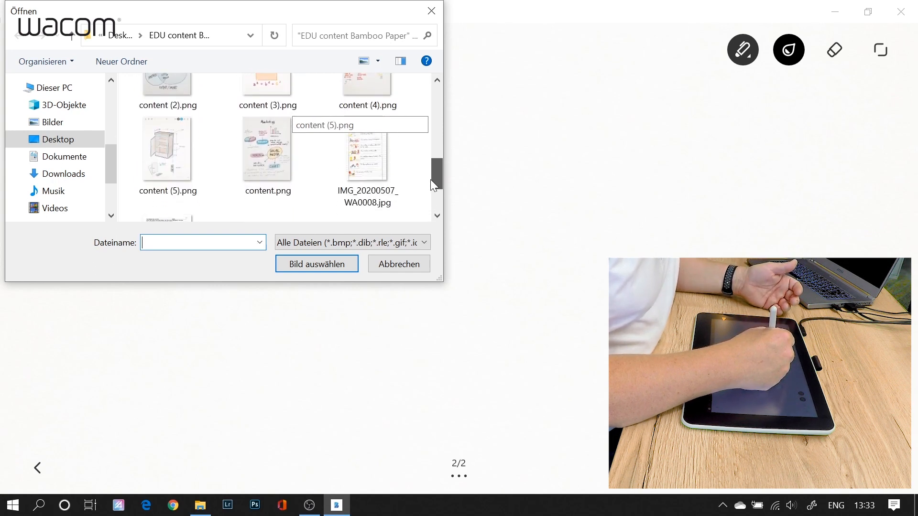
click(367, 108)
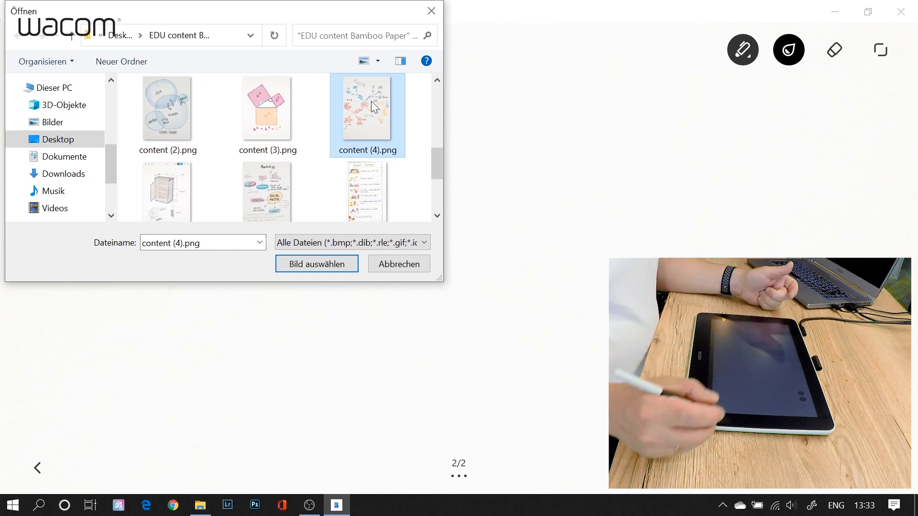
Step: Insert the mind-map image, highlight SOLAR POWER in yellow, and select the pencil
click(316, 264)
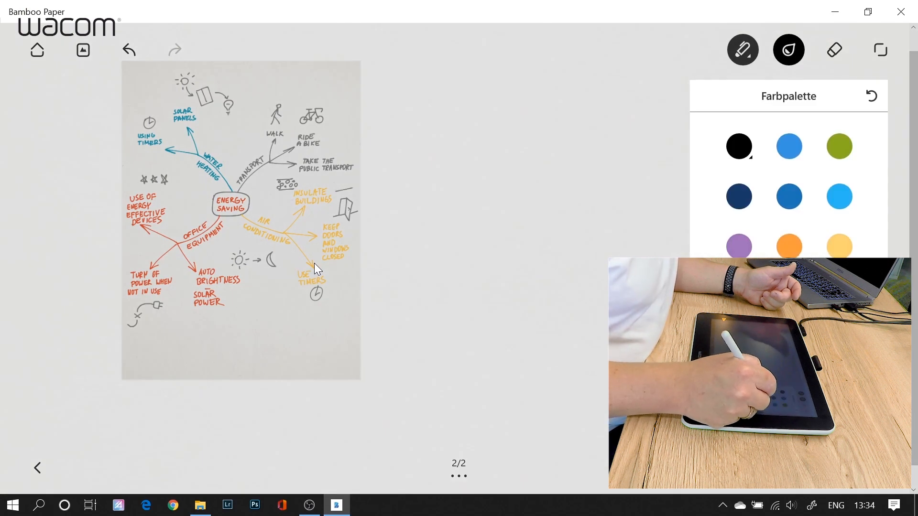
drag(181, 302, 270, 302)
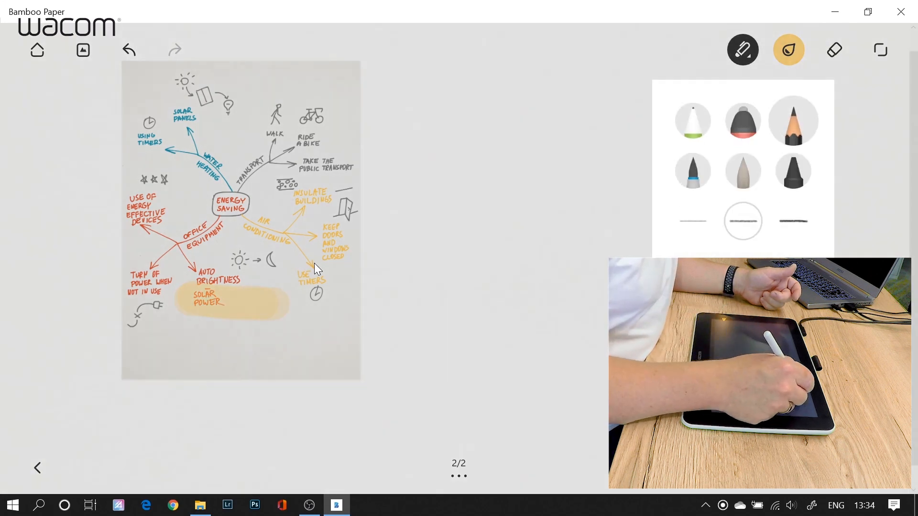
click(788, 50)
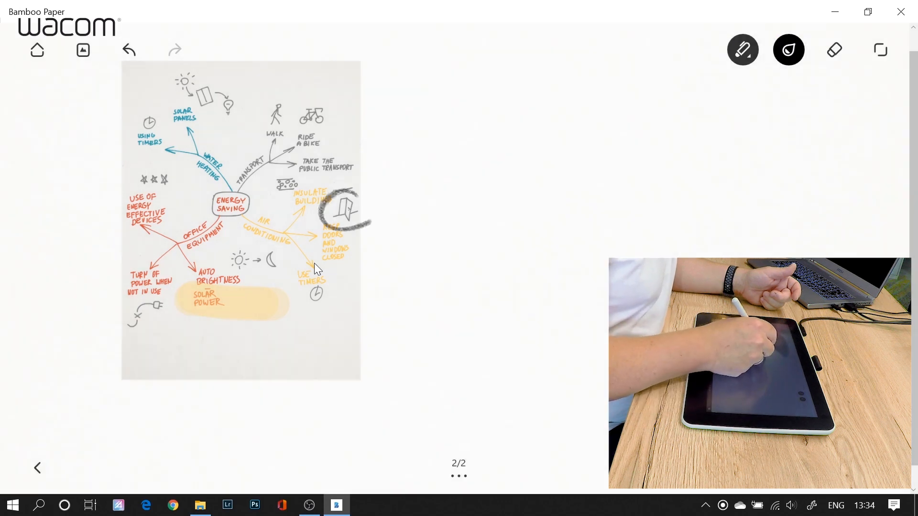